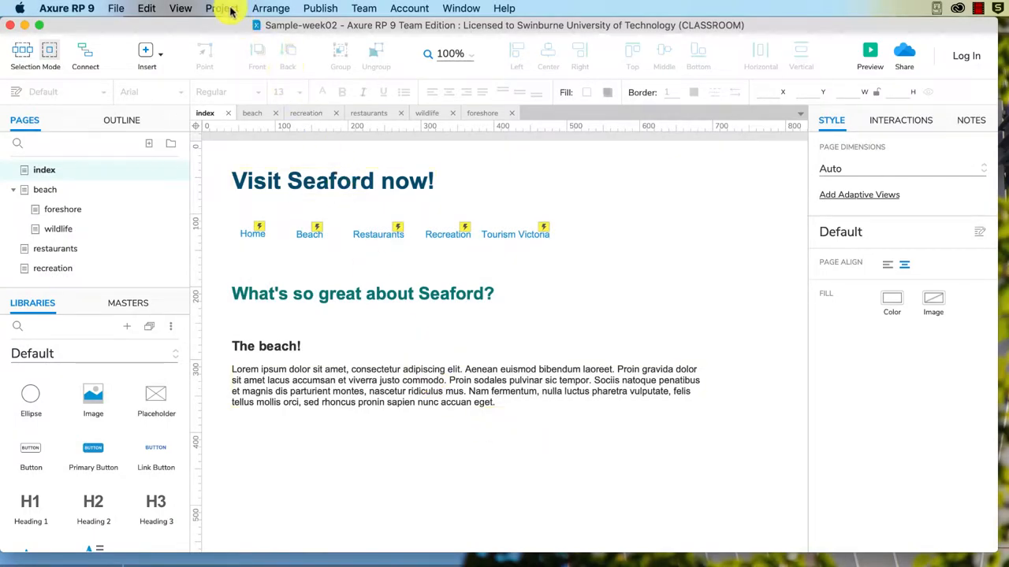
# In Page Style Manager, keep the default style centre-aligned and choose a lime-green background colour.
pyautogui.click(222, 8)
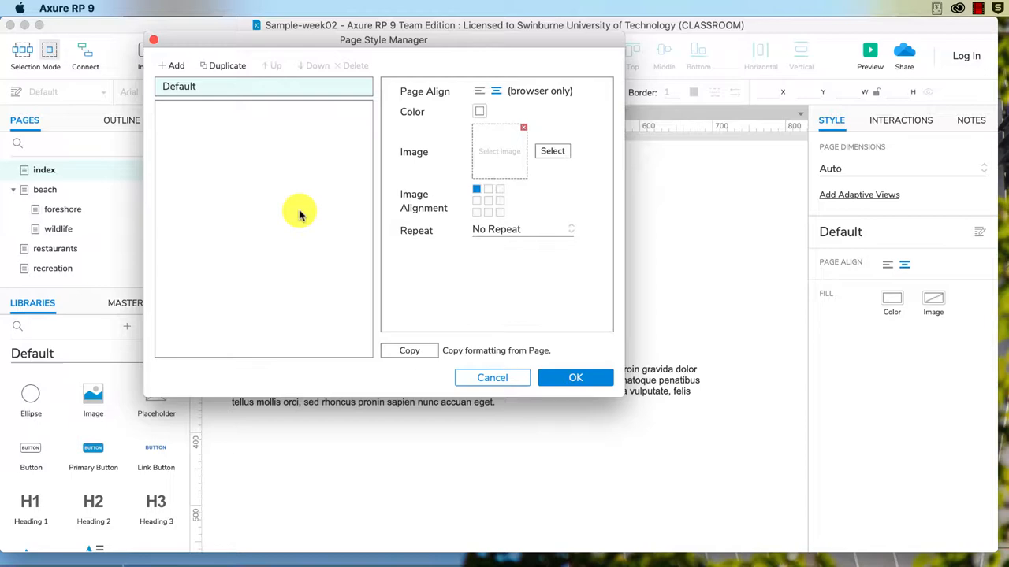
pyautogui.moveTo(428, 95)
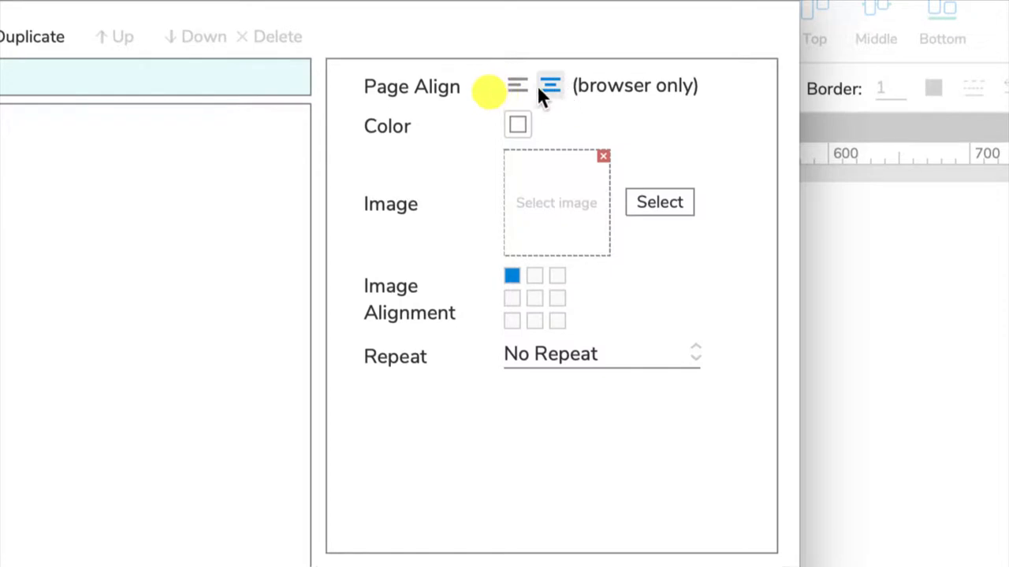
pyautogui.click(517, 85)
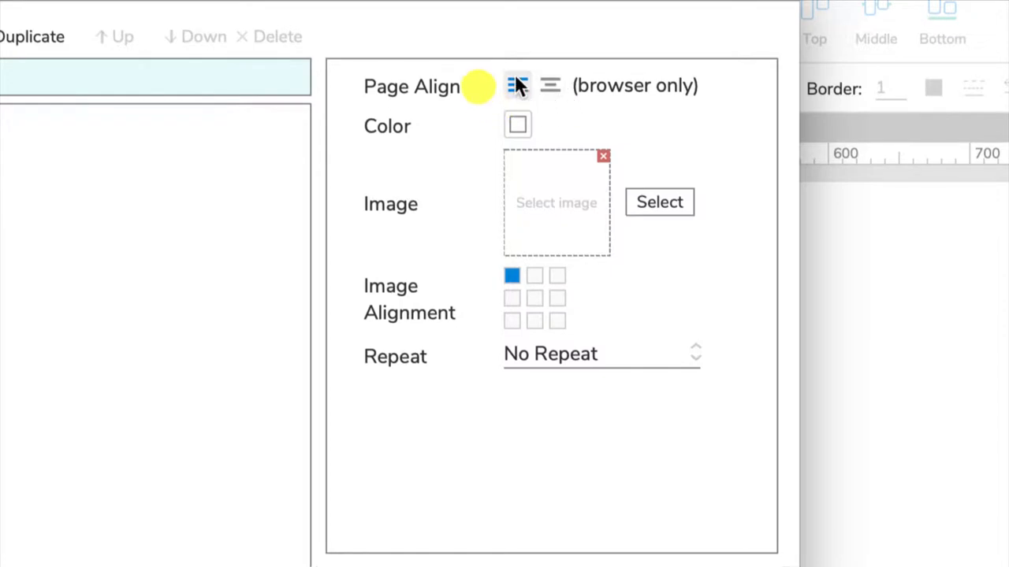
pyautogui.moveTo(550, 85)
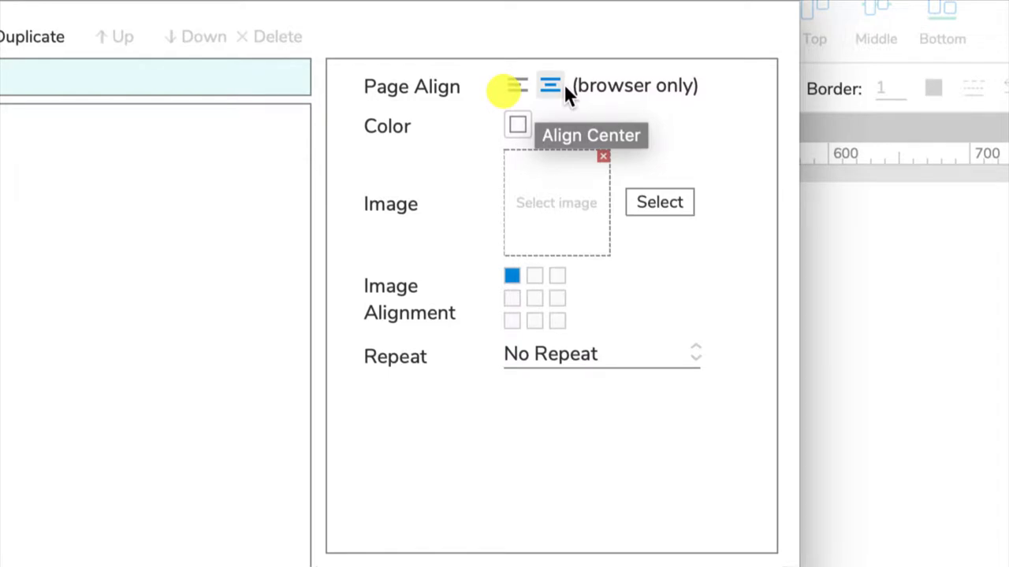
pyautogui.click(517, 124)
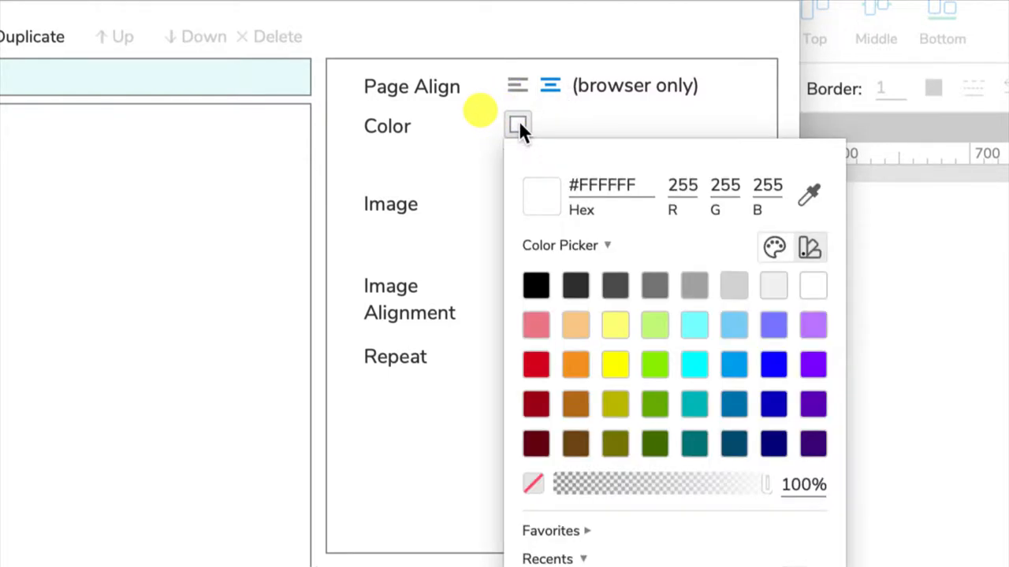
pyautogui.click(616, 324)
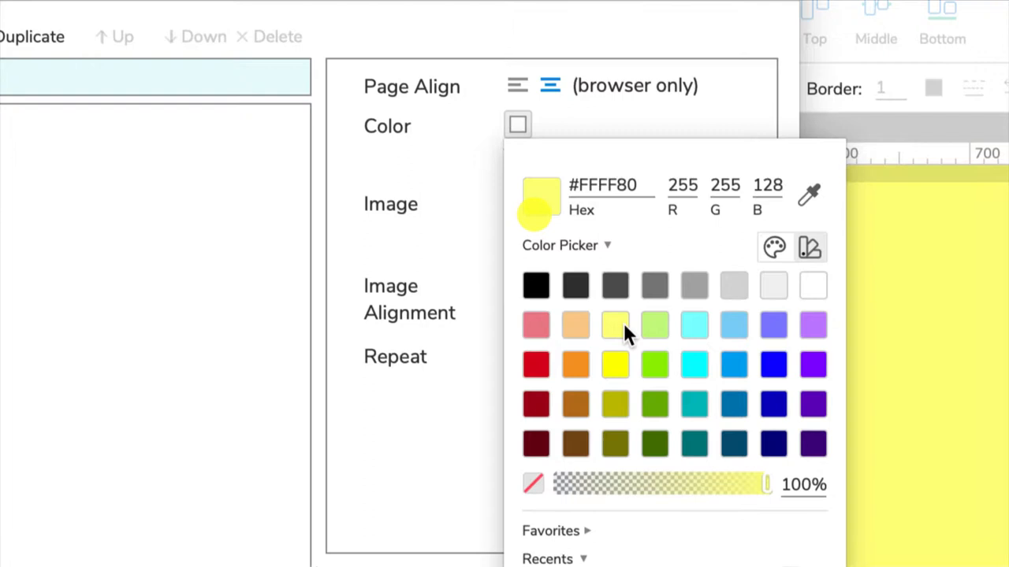
pyautogui.moveTo(616, 319)
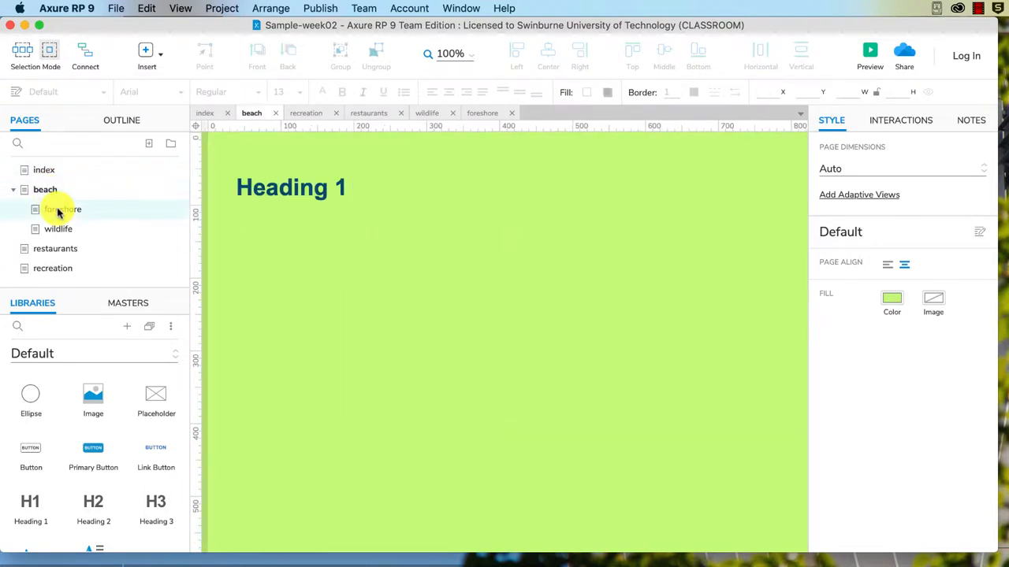
# Switch to the index page and reopen Project > Page Style Manager.
pyautogui.click(44, 170)
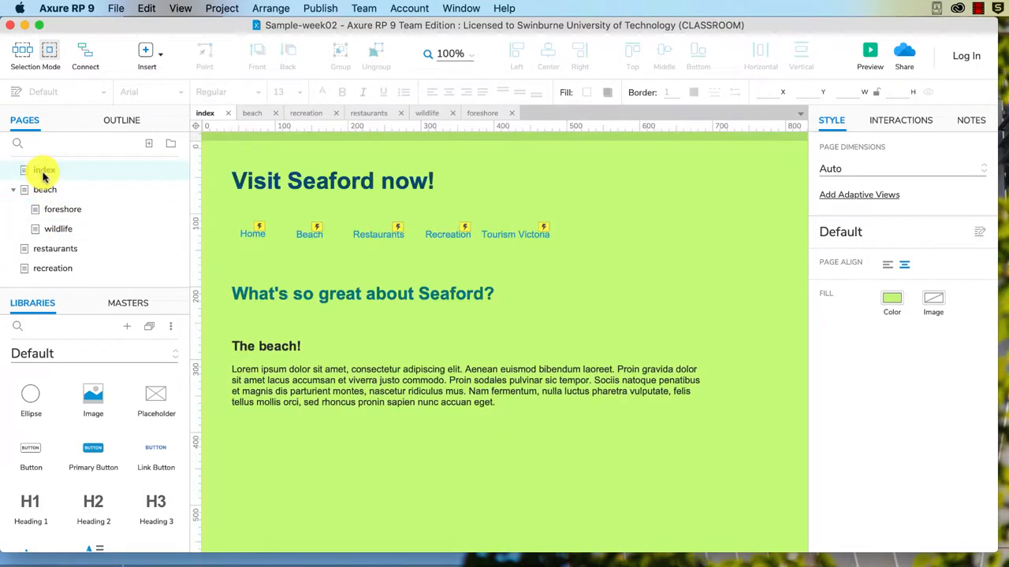
pyautogui.click(222, 8)
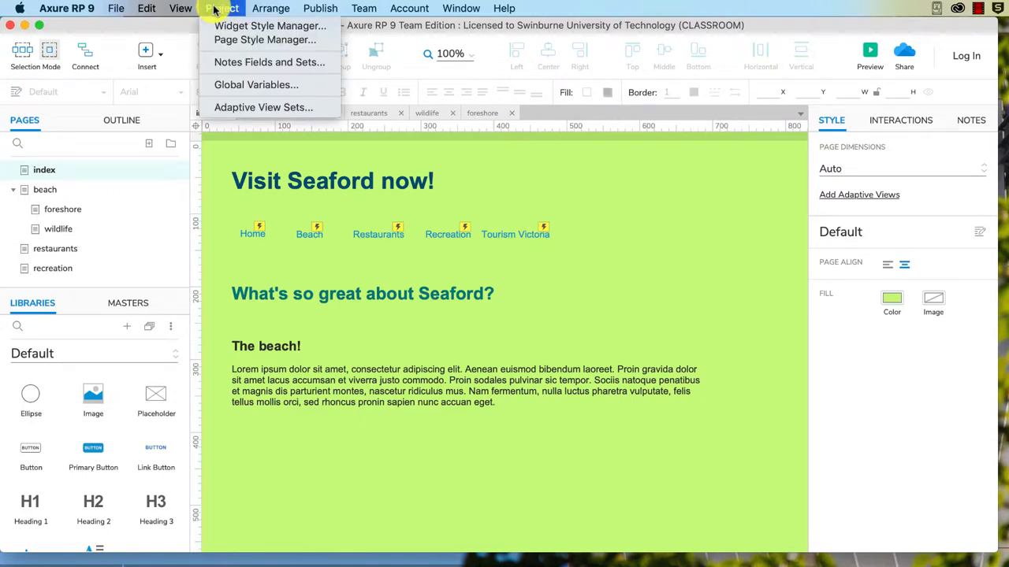
pyautogui.click(264, 40)
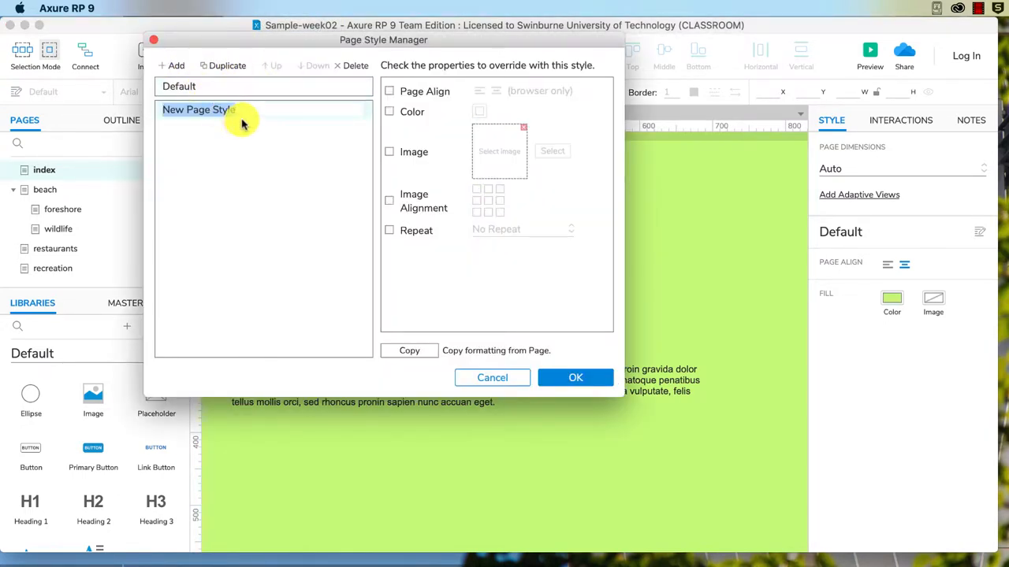
# Name the new style 'picture background', enable its Image override and start browsing for a file.
pyautogui.write('picture background')
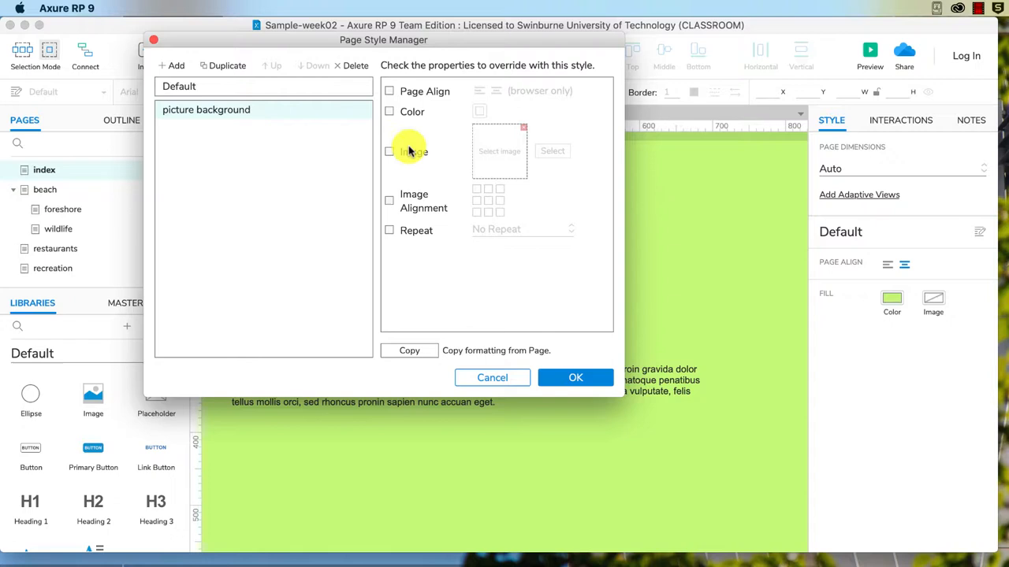
pyautogui.click(389, 151)
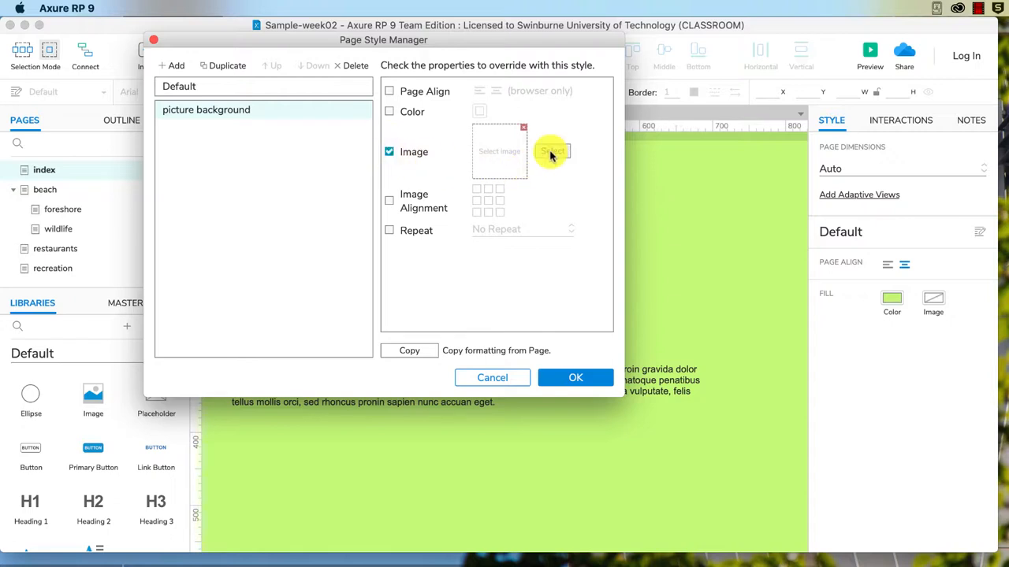
pyautogui.click(551, 151)
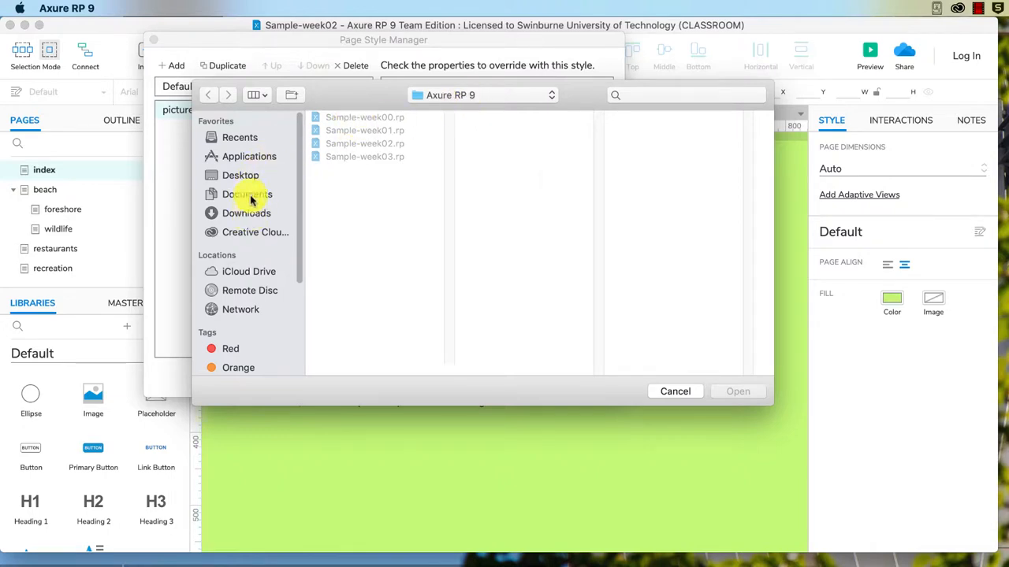
# Browse Documents > images-optimised and preview the pier, steps and kananook-creek photos.
pyautogui.click(247, 194)
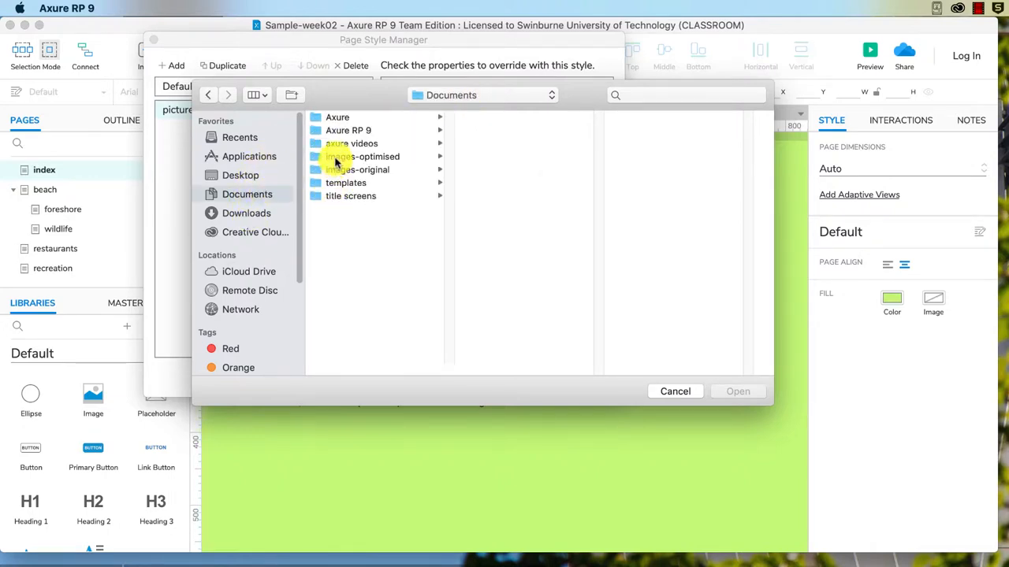
pyautogui.click(362, 156)
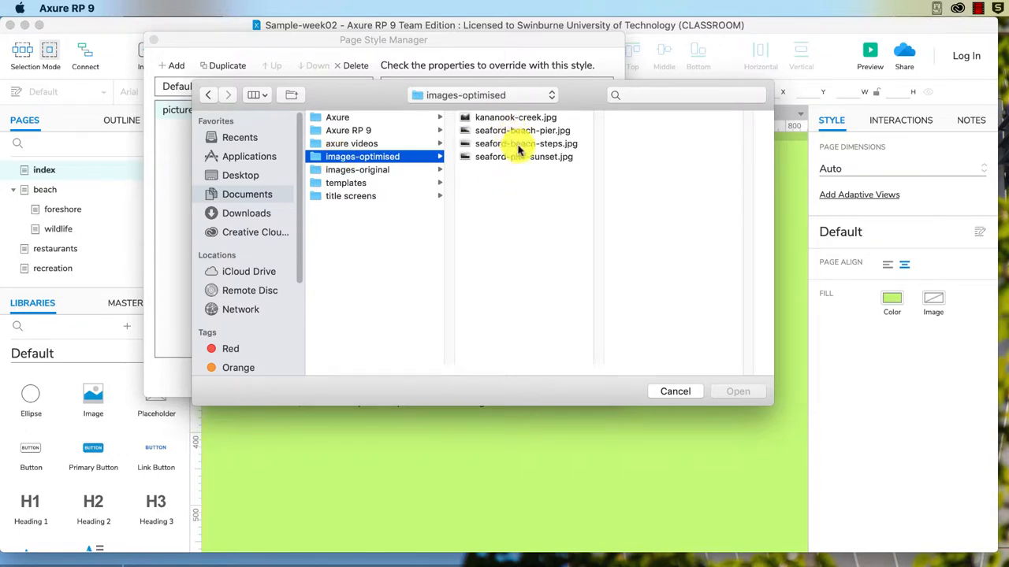
pyautogui.click(518, 130)
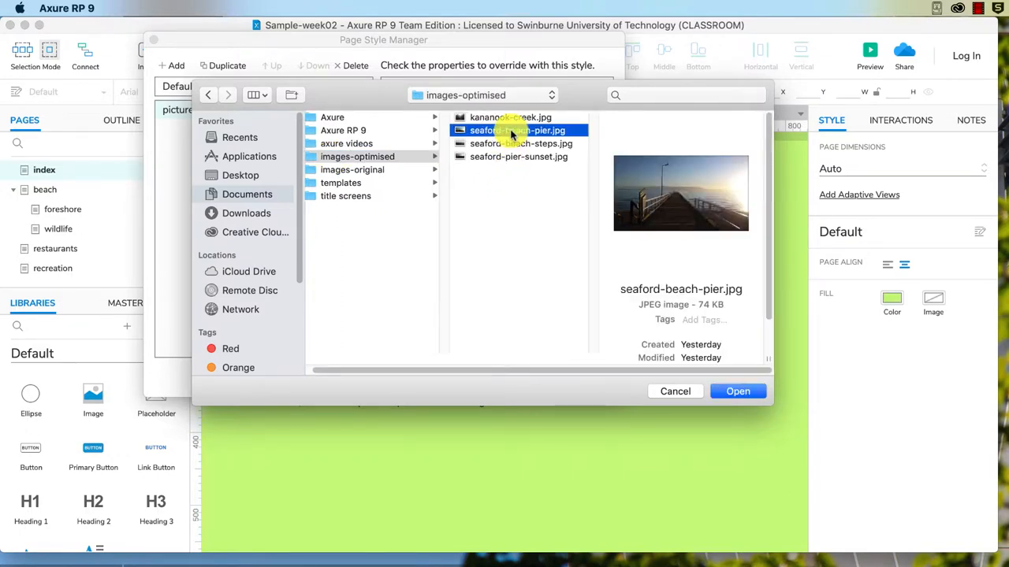
pyautogui.click(521, 144)
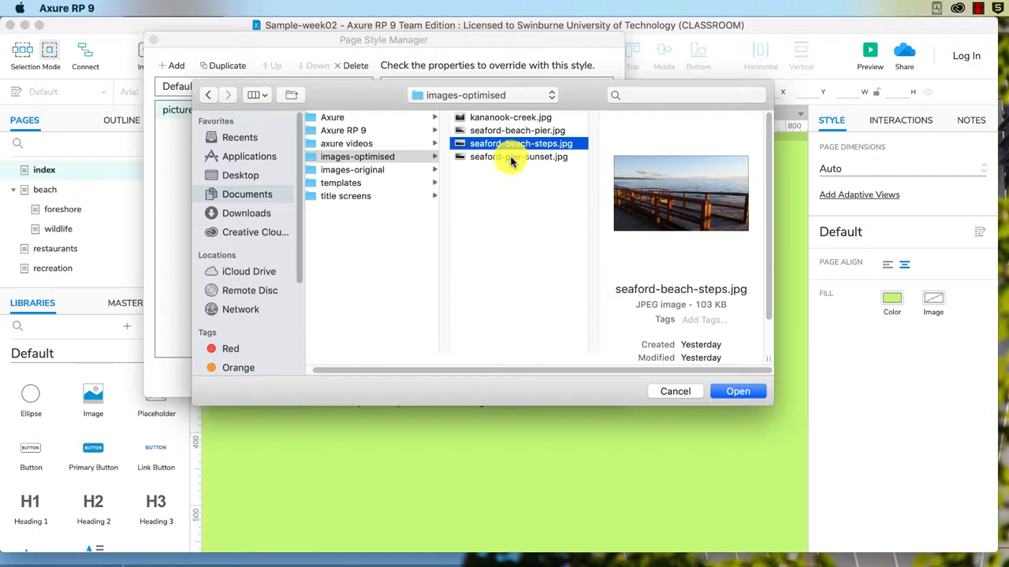
pyautogui.click(511, 117)
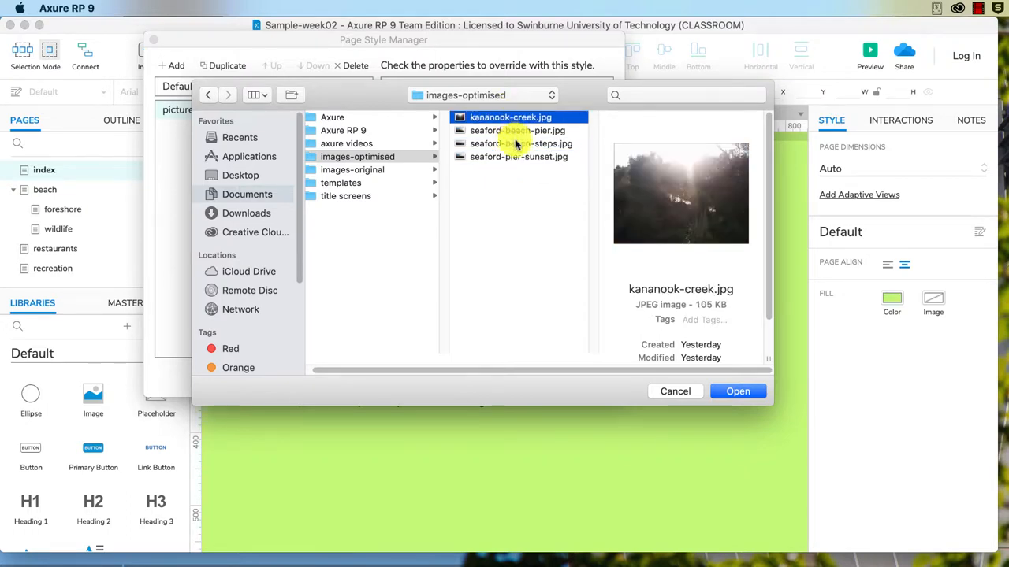
pyautogui.click(517, 143)
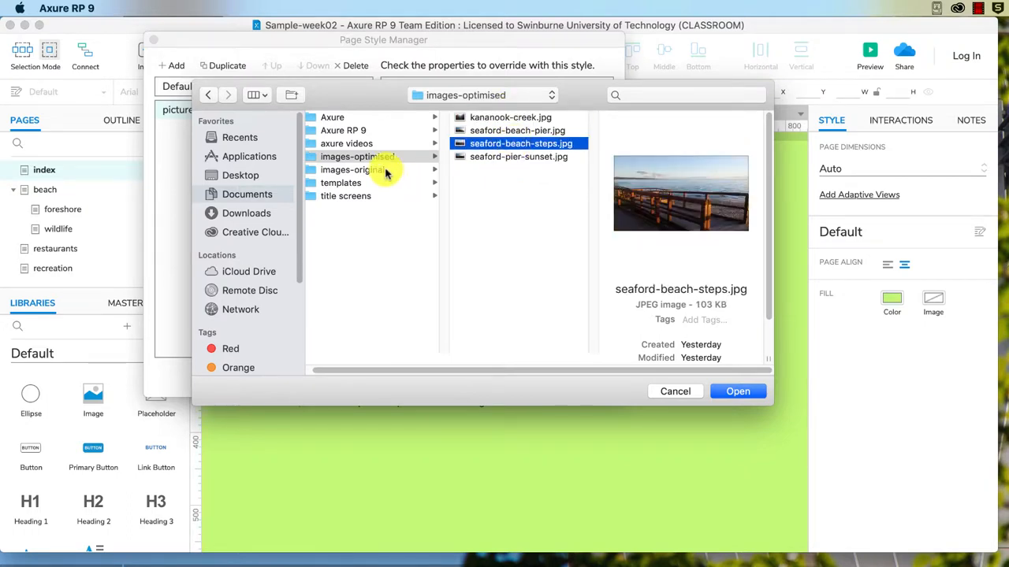
# Choose seaford-beach-pier.jpg from images-original as the style's image.
pyautogui.click(357, 169)
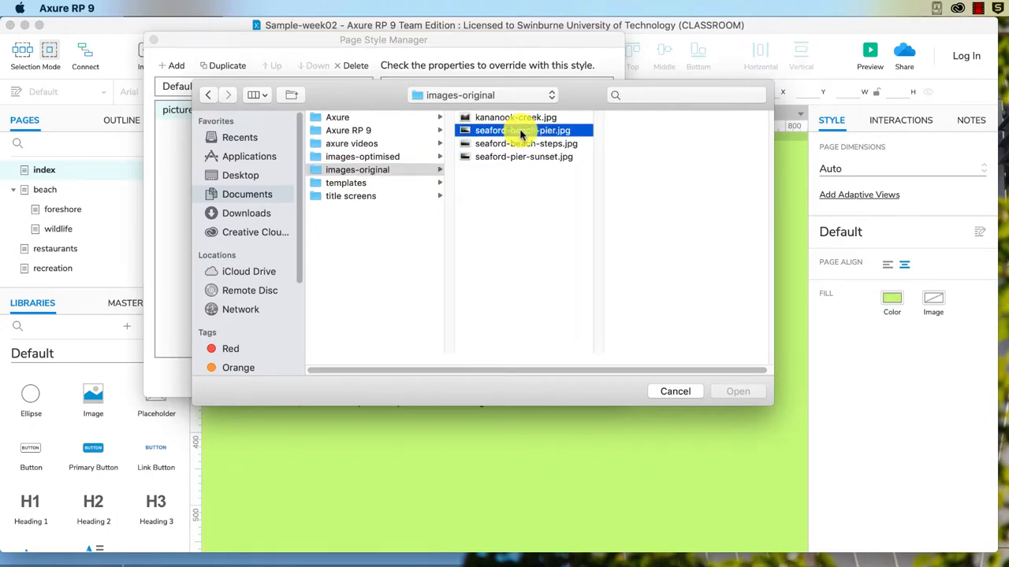
pyautogui.click(518, 130)
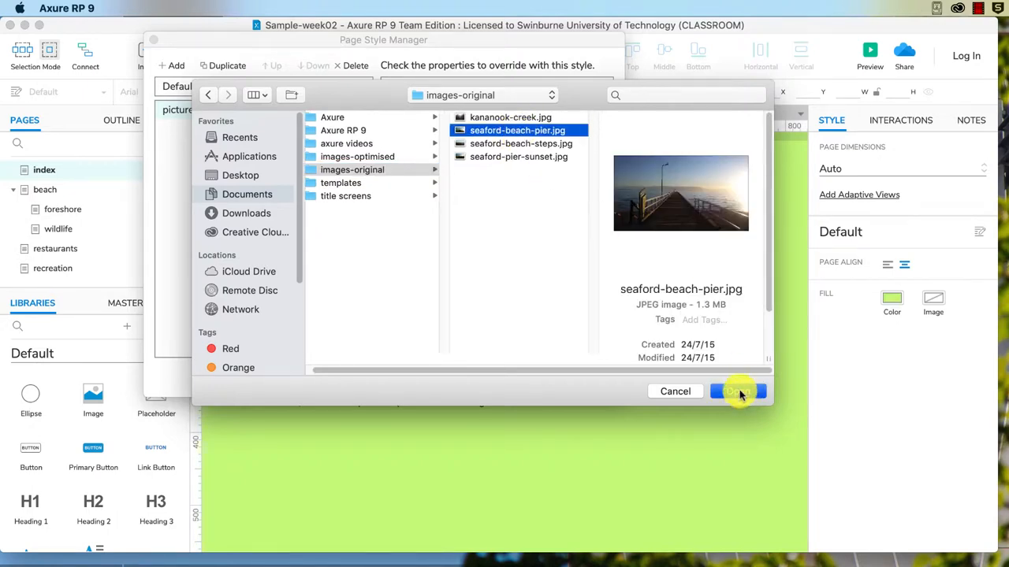
pyautogui.click(736, 392)
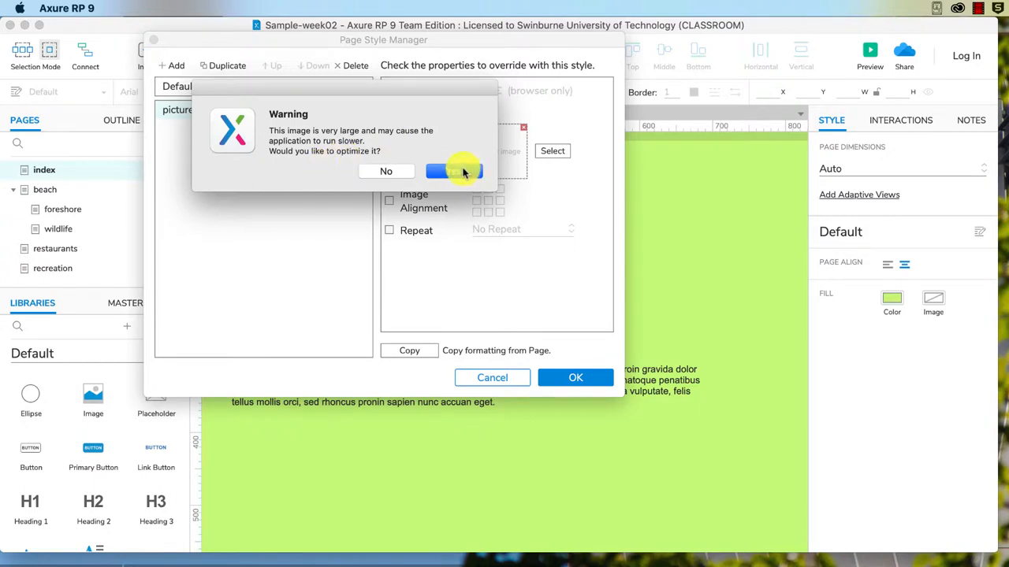
# Optimise the pier photo, centre-align it, set Stretch to Cover and confirm the style.
pyautogui.click(453, 171)
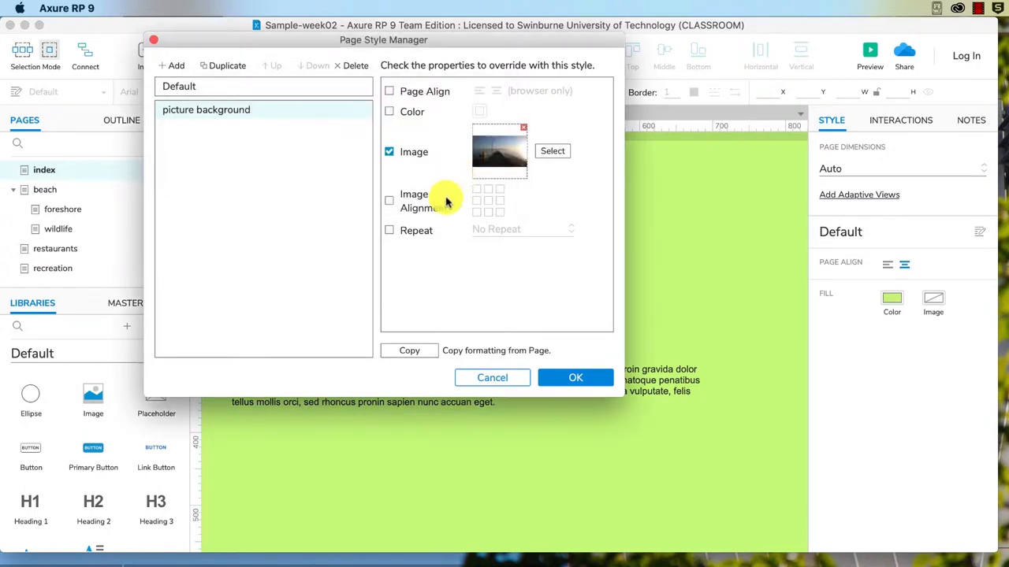
pyautogui.click(389, 200)
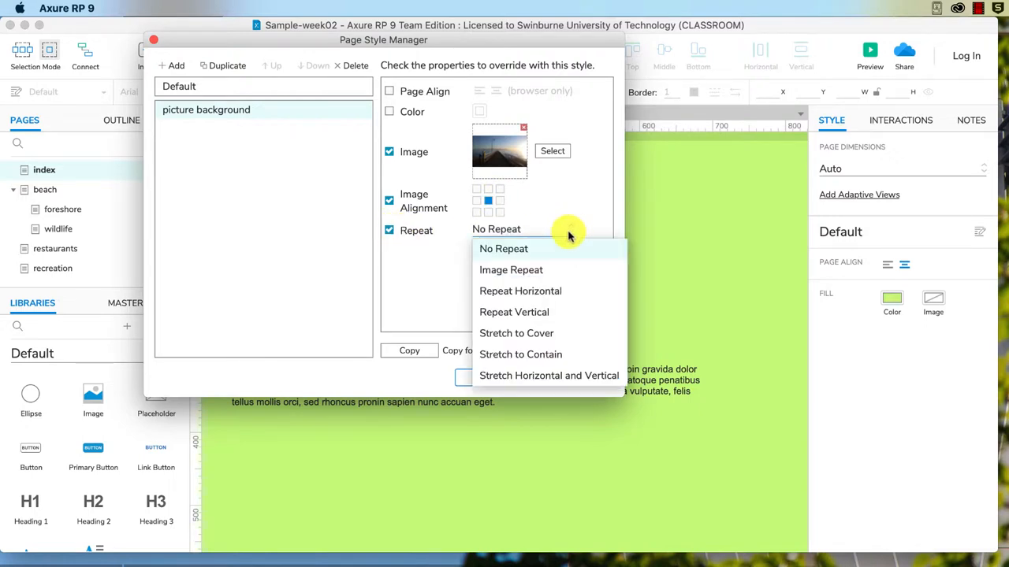
pyautogui.click(516, 333)
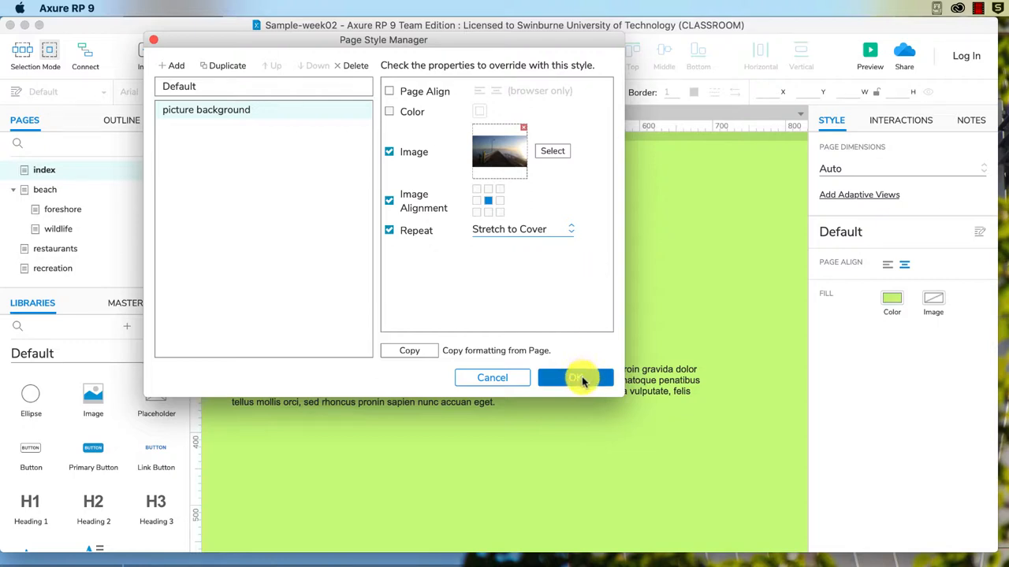
pyautogui.click(576, 377)
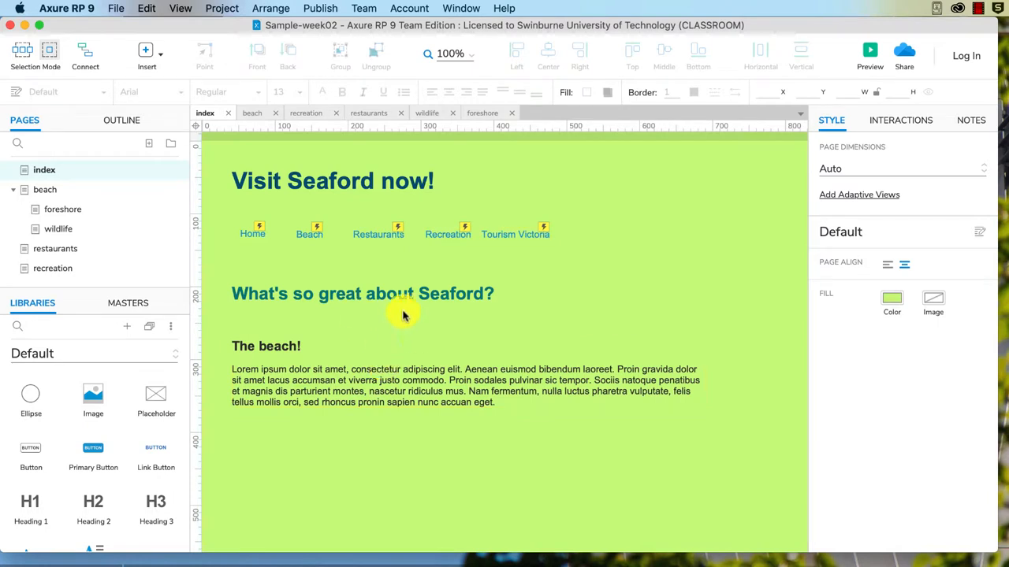
# Apply the 'picture background' page style to the beach page via the Style pane.
pyautogui.click(252, 113)
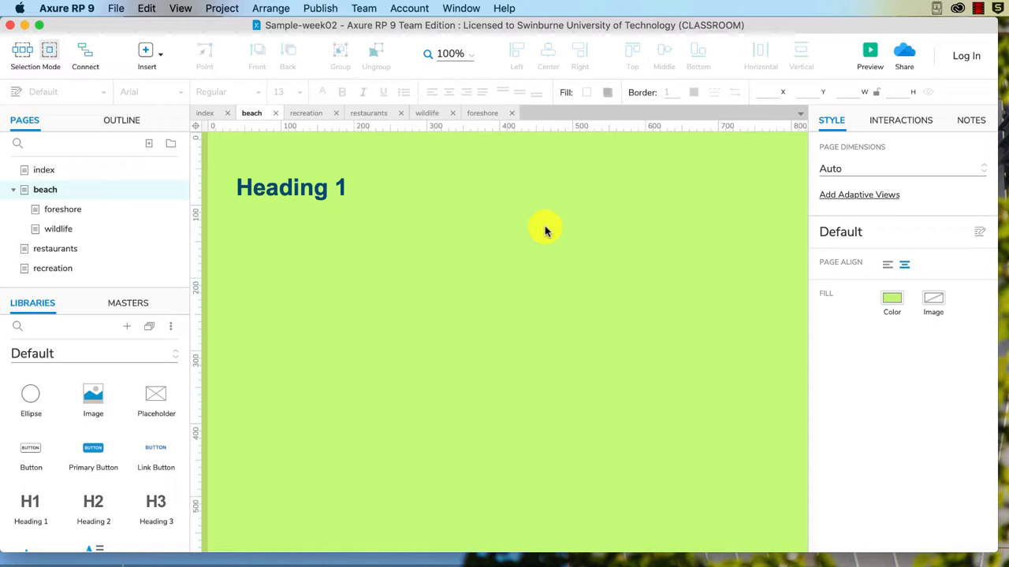
pyautogui.click(912, 230)
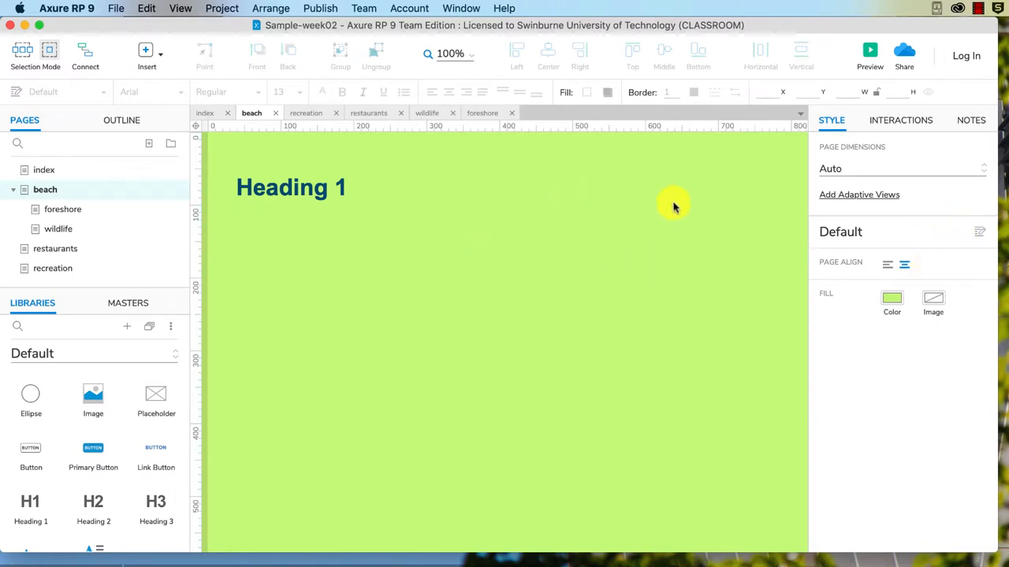
pyautogui.moveTo(716, 211)
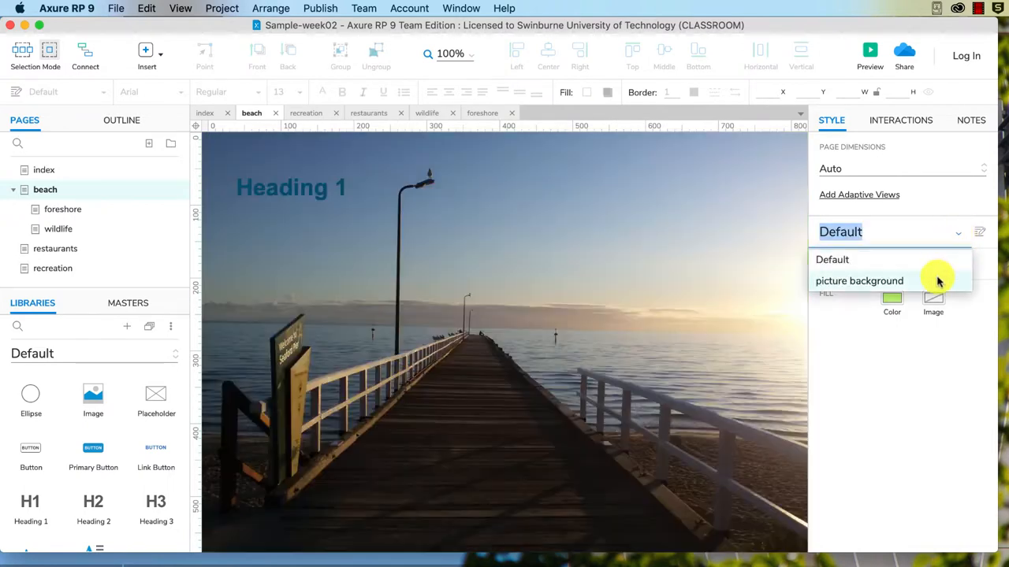
pyautogui.click(859, 280)
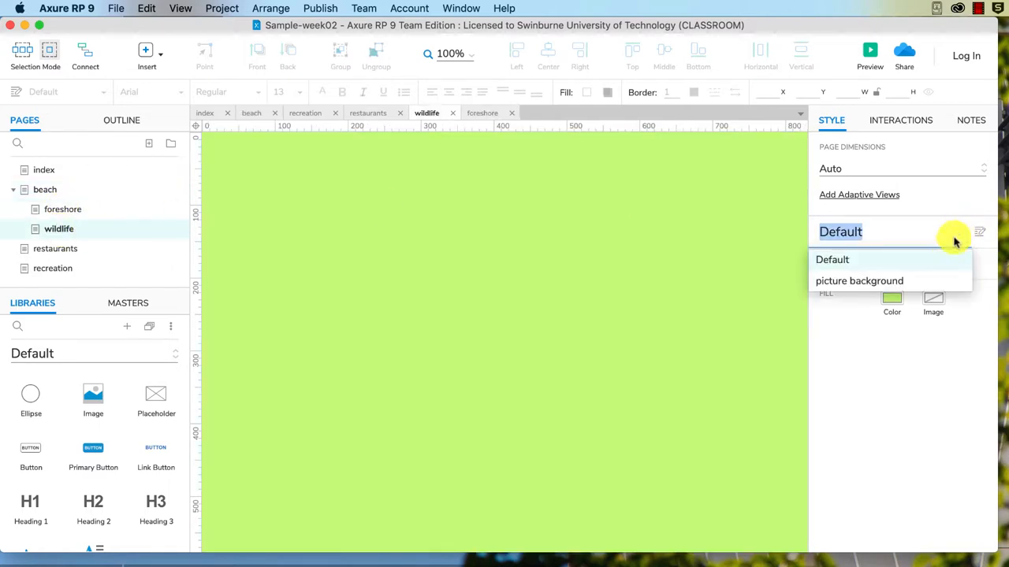
# Leave wildlife on the default style, add a page named 'test' and check its lime-green fill.
pyautogui.click(859, 280)
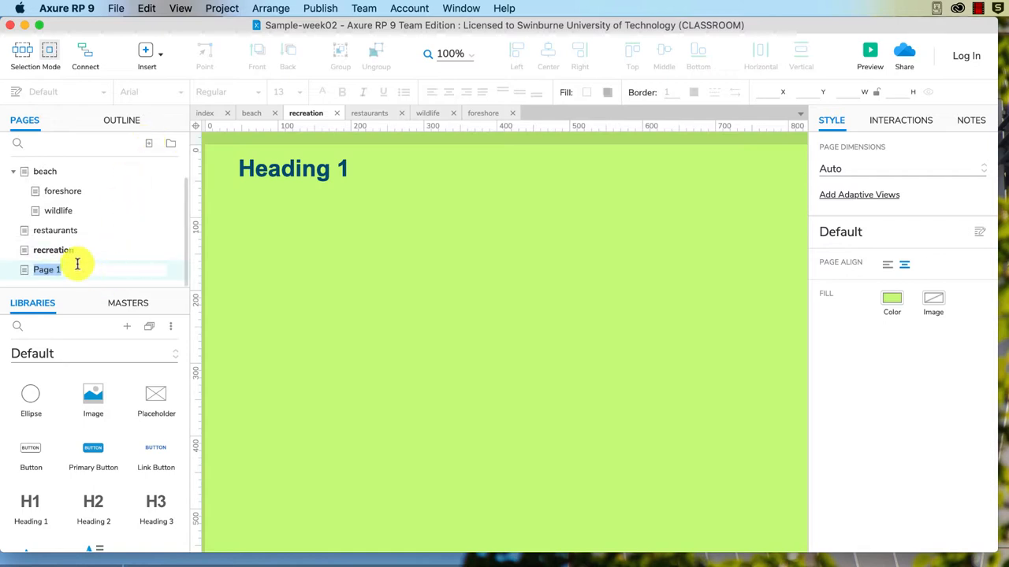
pyautogui.write('test')
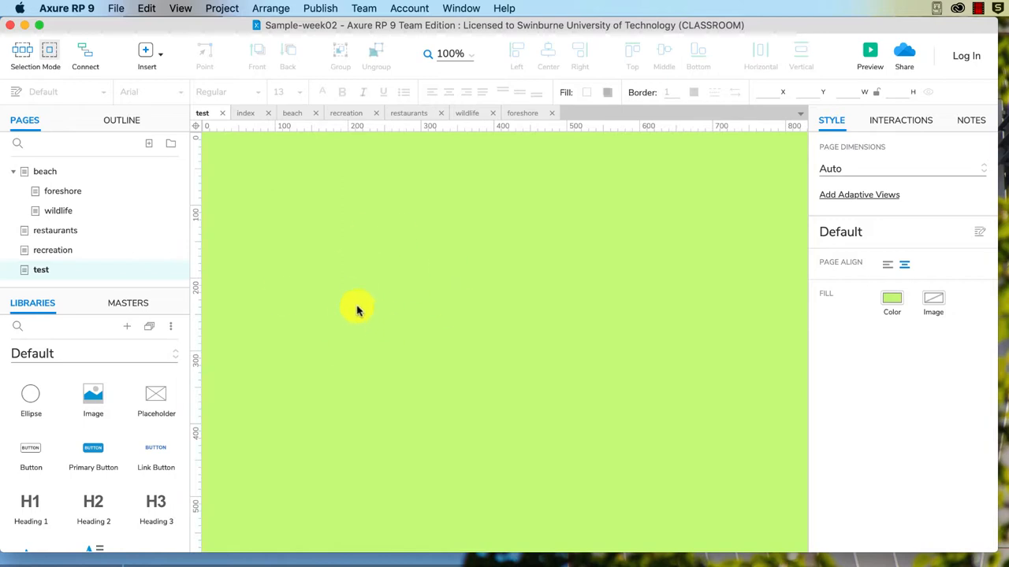
pyautogui.moveTo(159, 285)
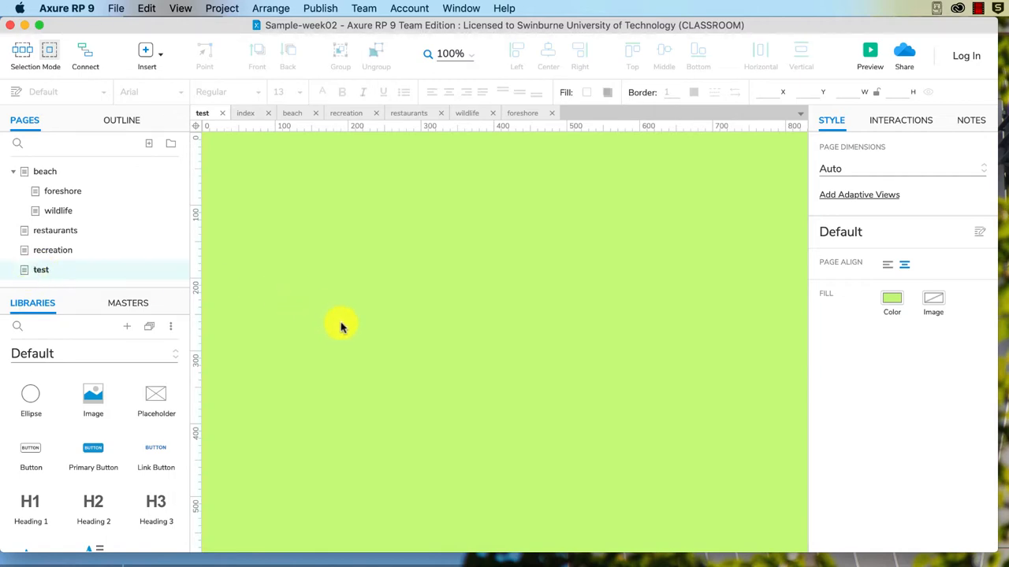
pyautogui.moveTo(614, 285)
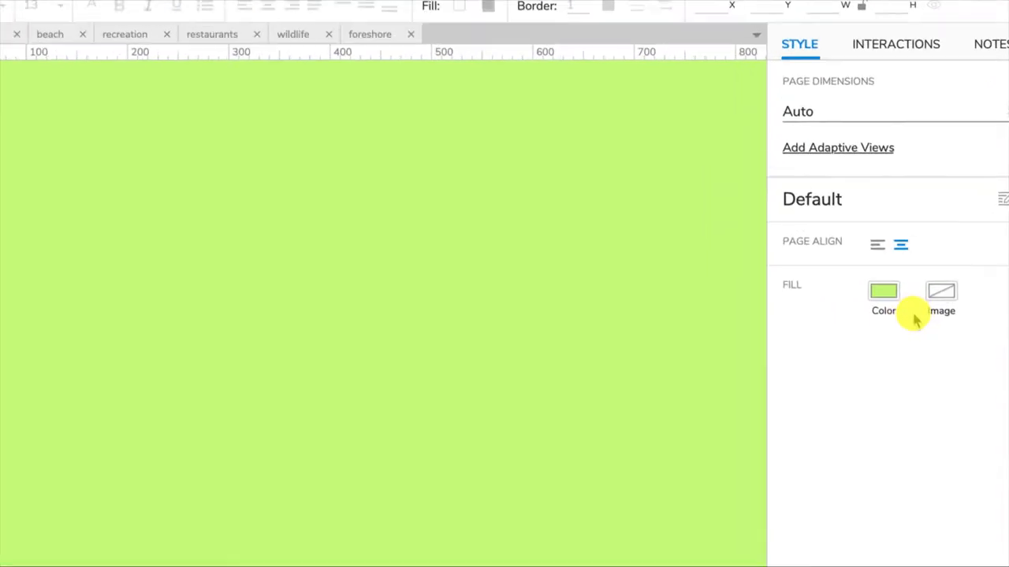
pyautogui.click(883, 291)
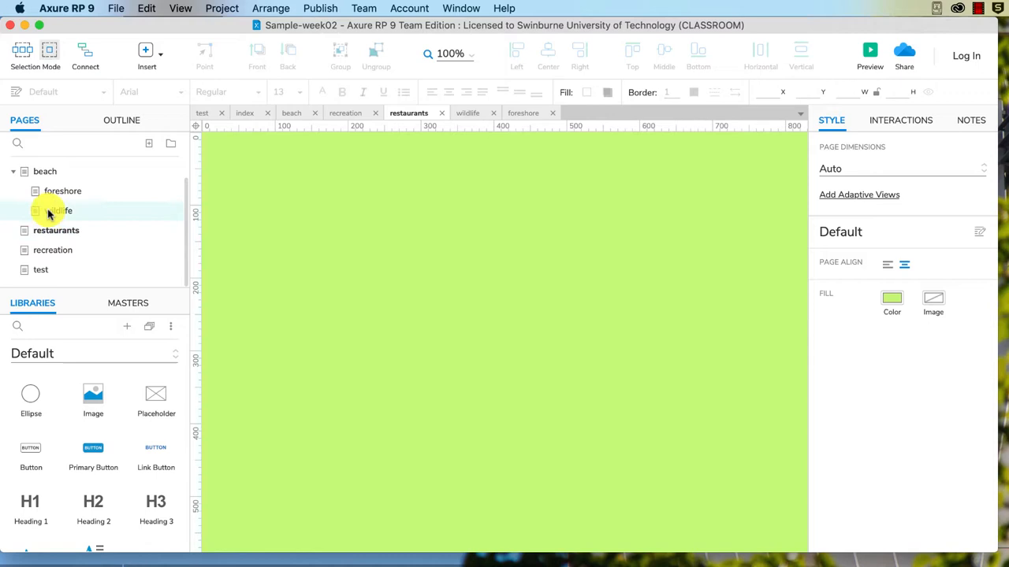
# Select the foreshore page and launch the browser preview.
pyautogui.click(63, 209)
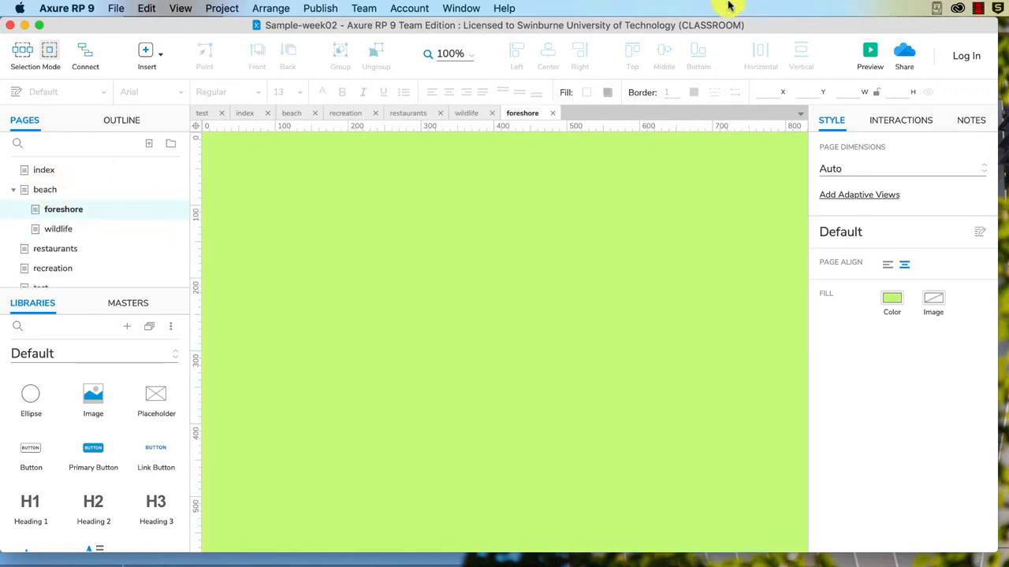
pyautogui.click(870, 52)
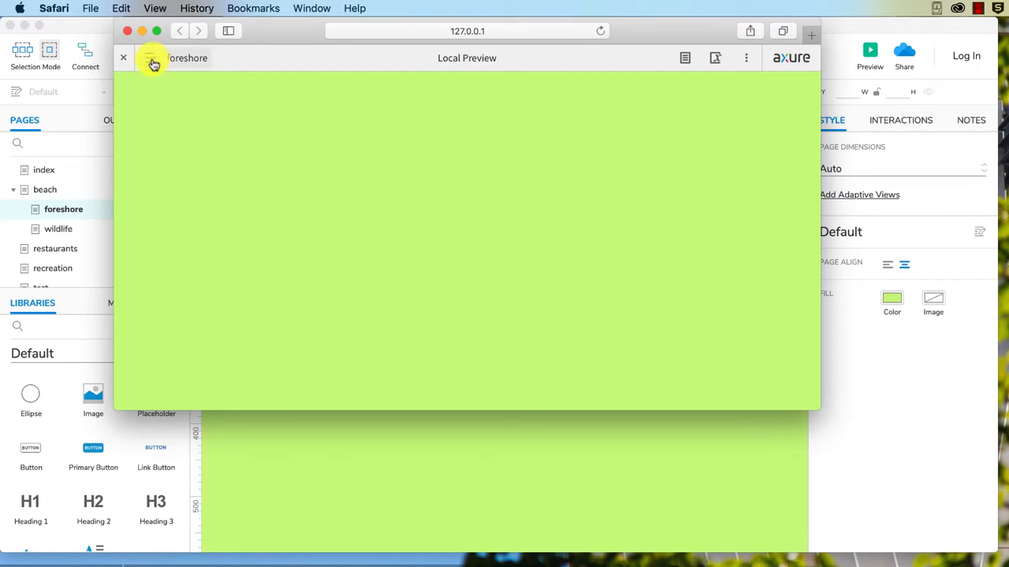
# From the preview's page list, view index then beach to see the pier photo background.
pyautogui.click(150, 57)
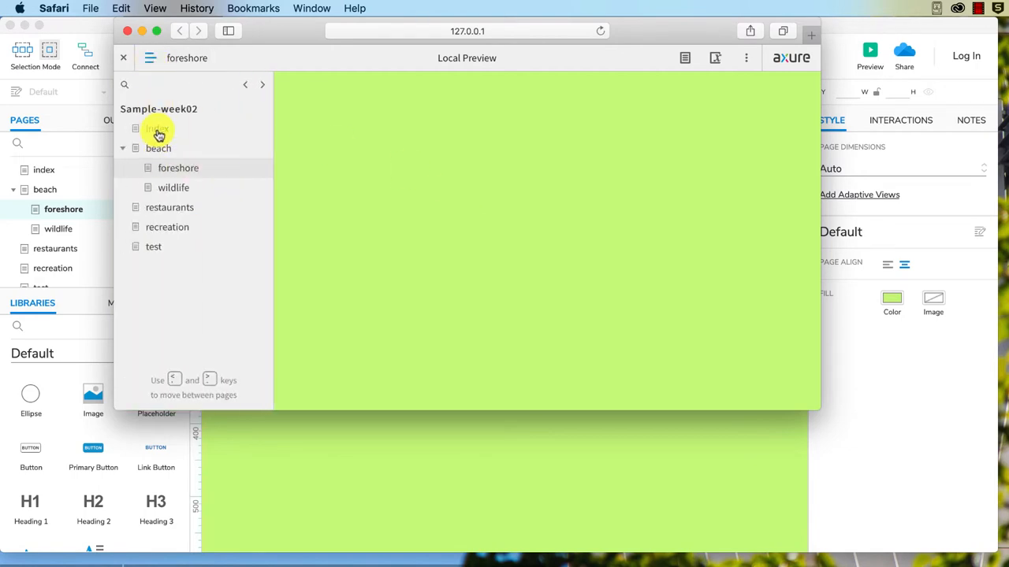
pyautogui.click(158, 128)
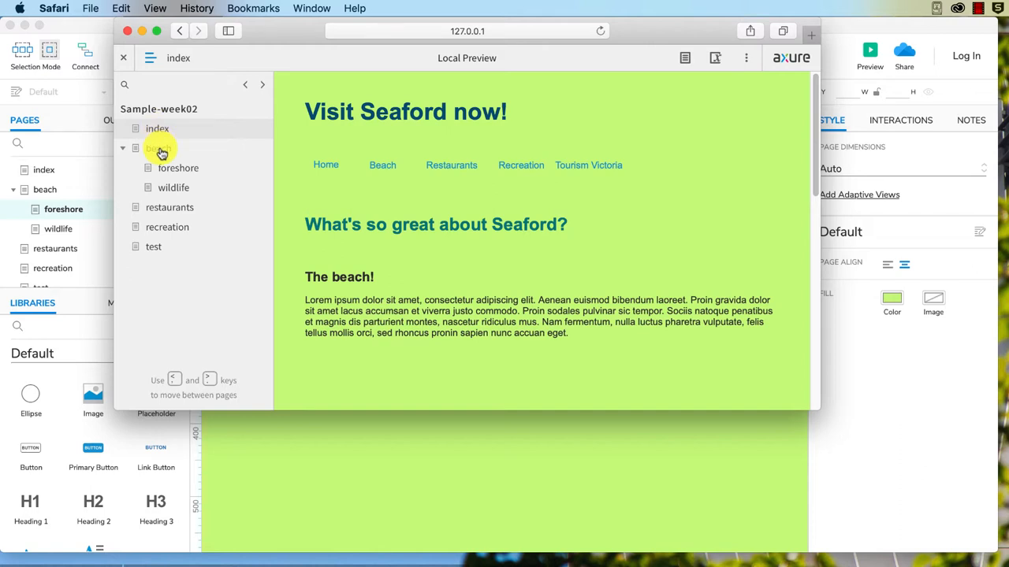
pyautogui.click(159, 148)
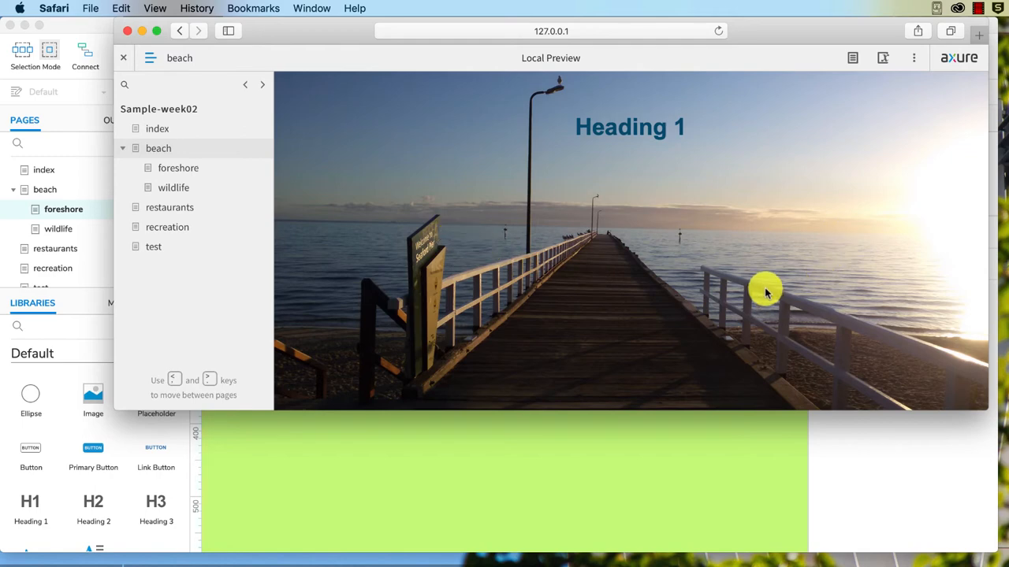
pyautogui.moveTo(348, 244)
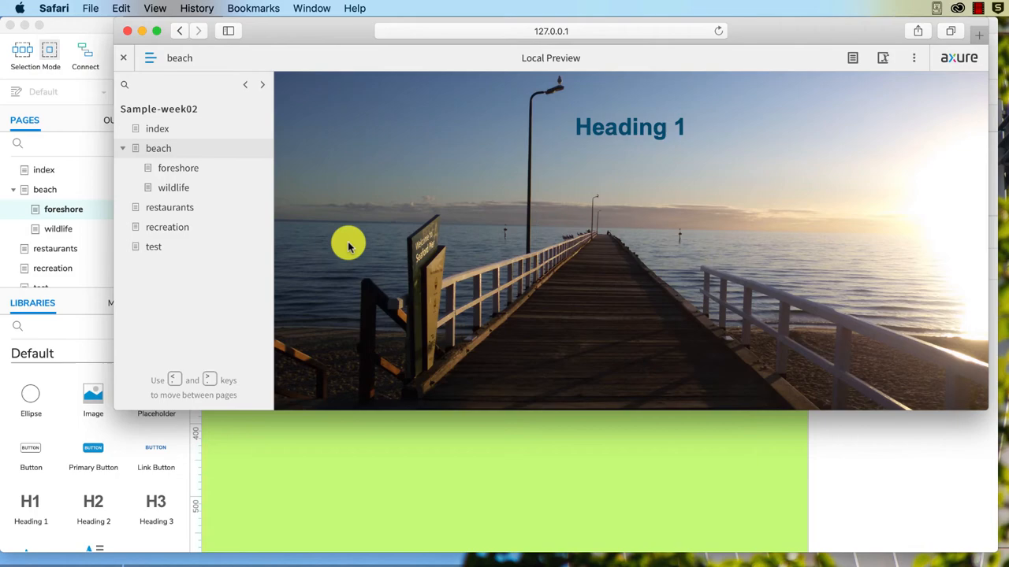
pyautogui.moveTo(986, 245)
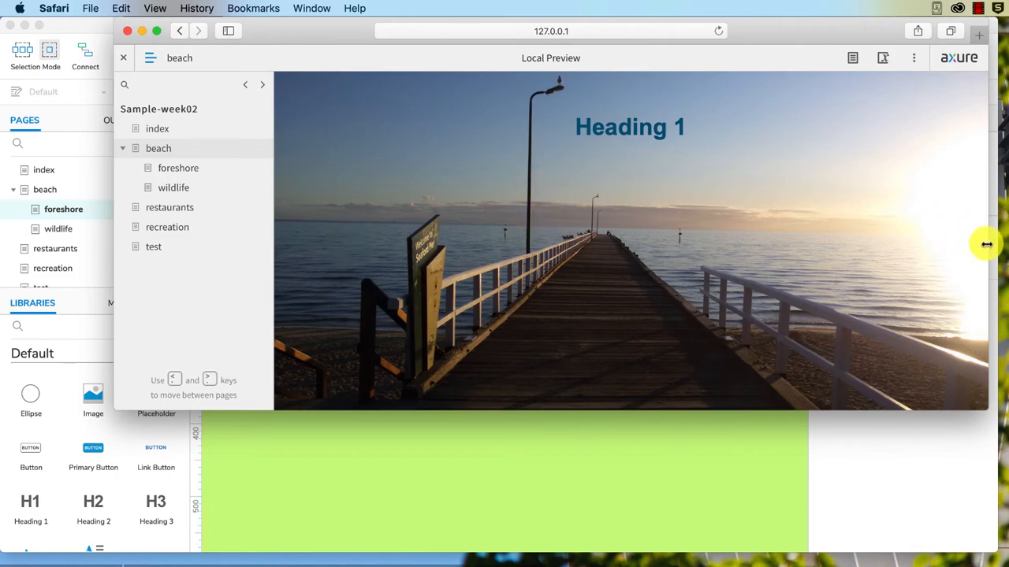